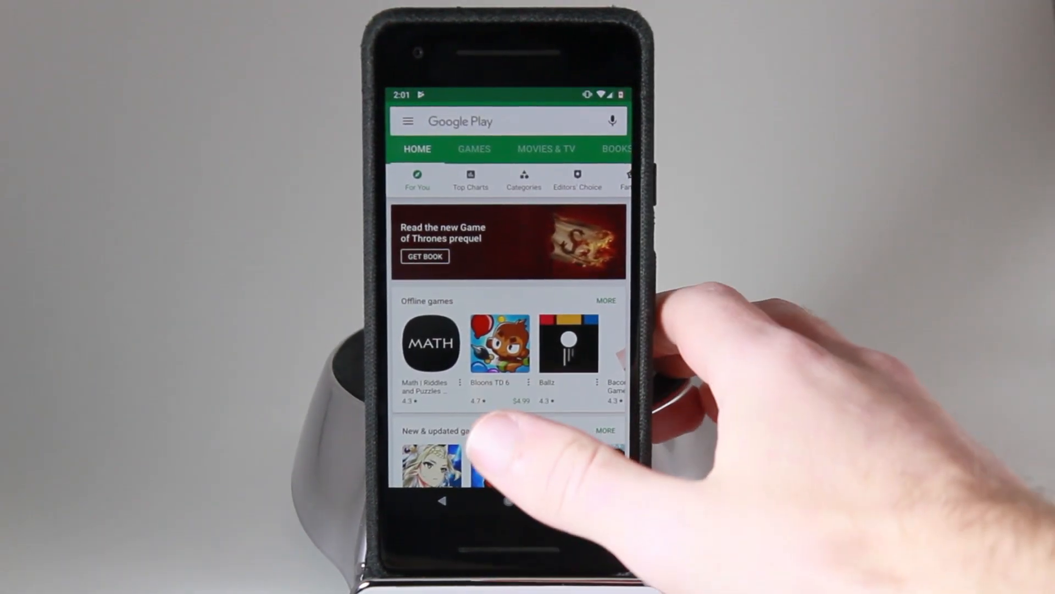
Search the Google Play Store for 'duo mobile' using the search suggestion
{"action": "left_click", "coordinate": [502, 120]}
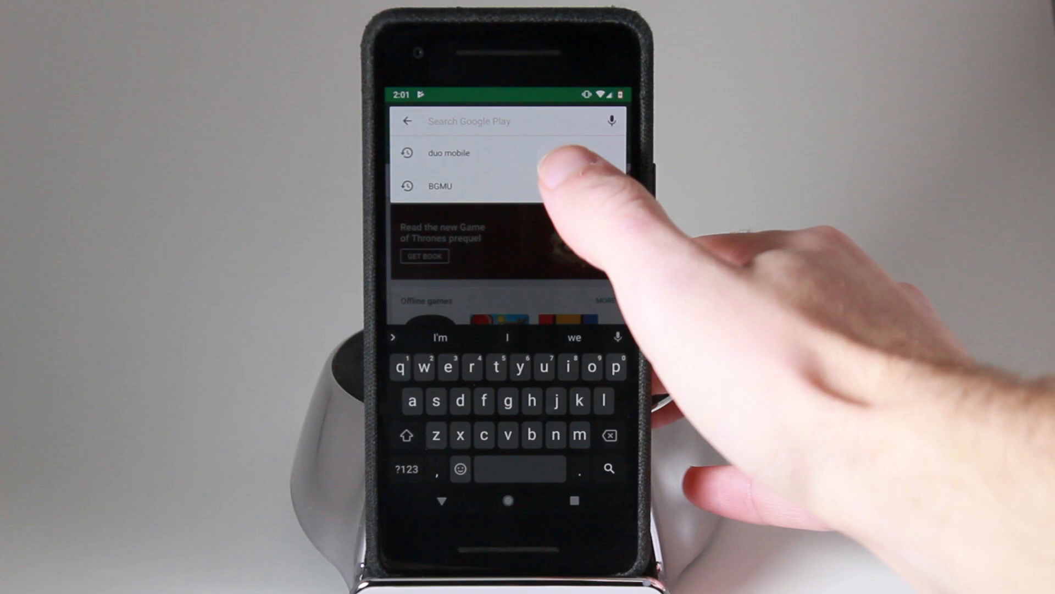
{"action": "left_click", "coordinate": [448, 153]}
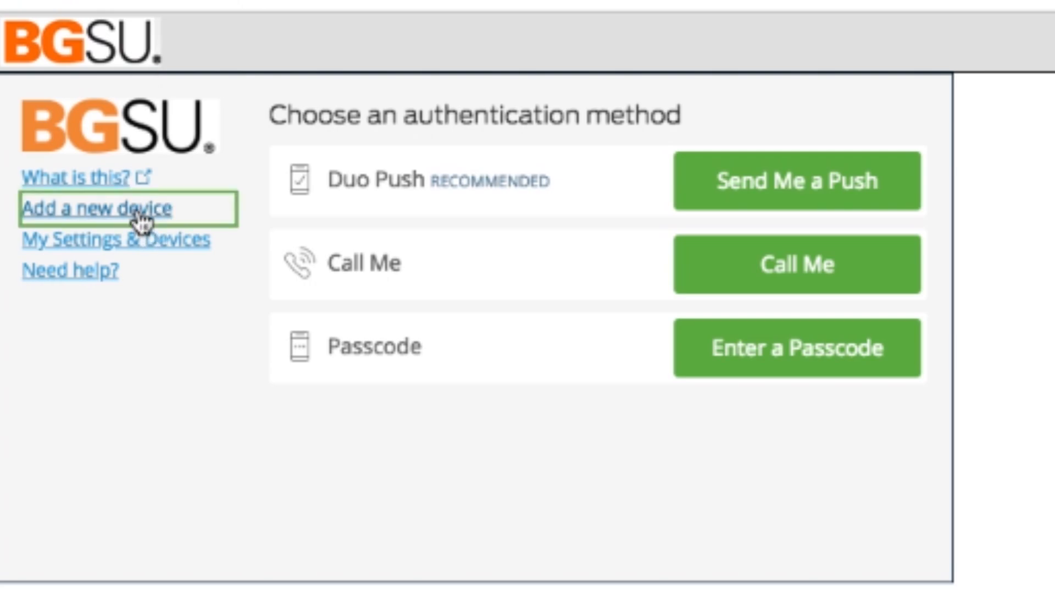
Choose 'Add a new device' and verify identity by entering a passcode
{"action": "left_click", "coordinate": [99, 209]}
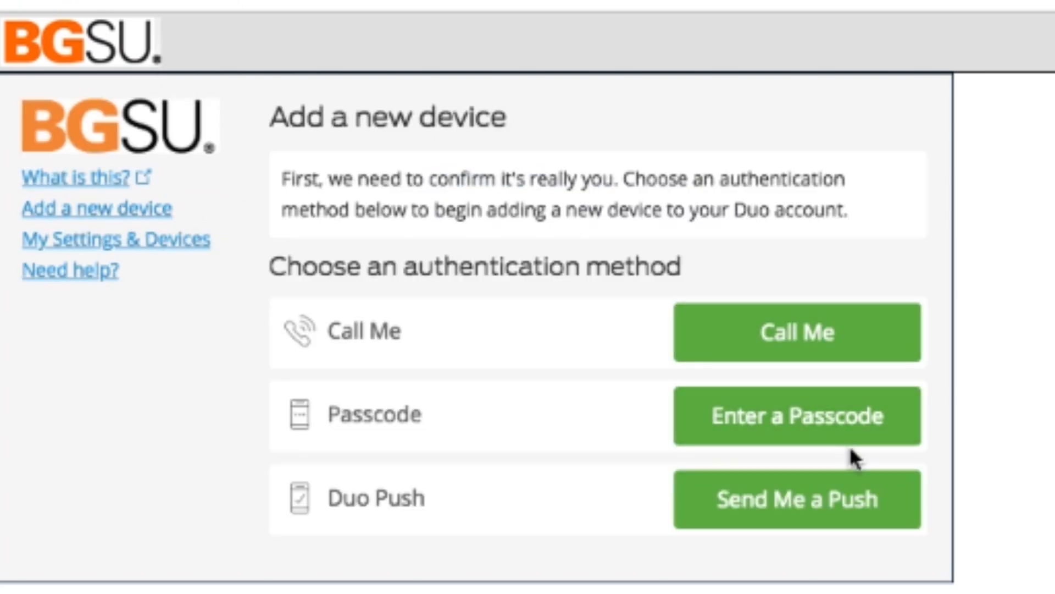
{"action": "left_click", "coordinate": [797, 416]}
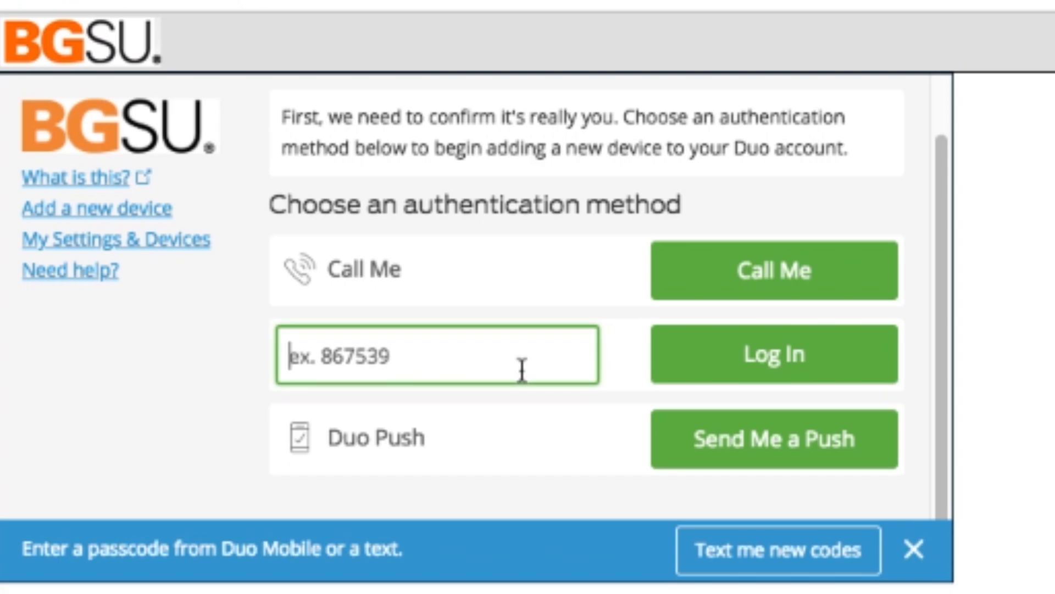
{"action": "type", "text": "1"}
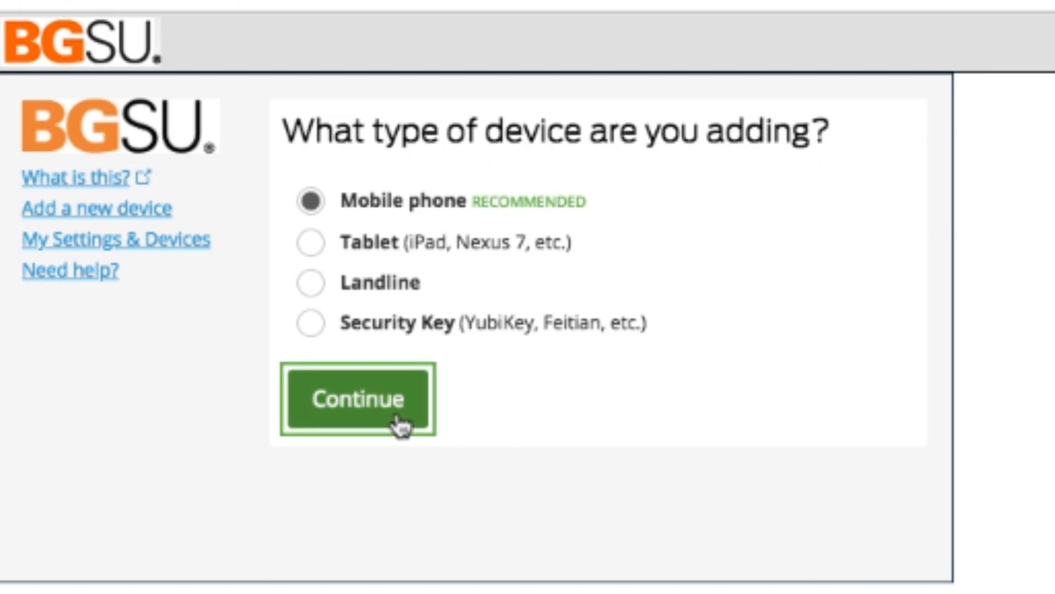
Select Mobile phone as the device type and Android as the phone type
{"action": "left_click", "coordinate": [358, 398]}
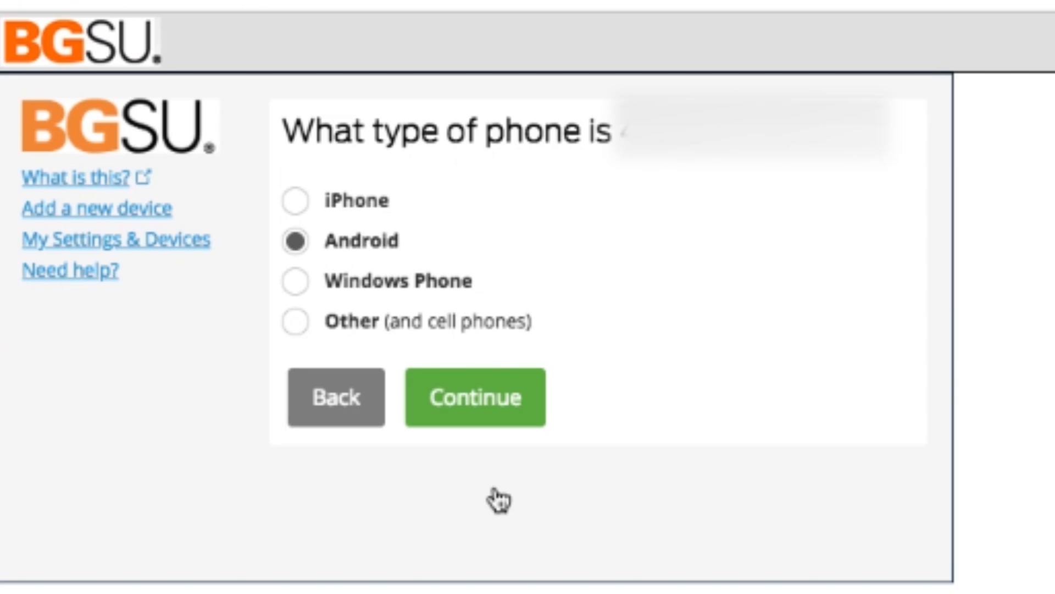
{"action": "mouse_move", "coordinate": [495, 468]}
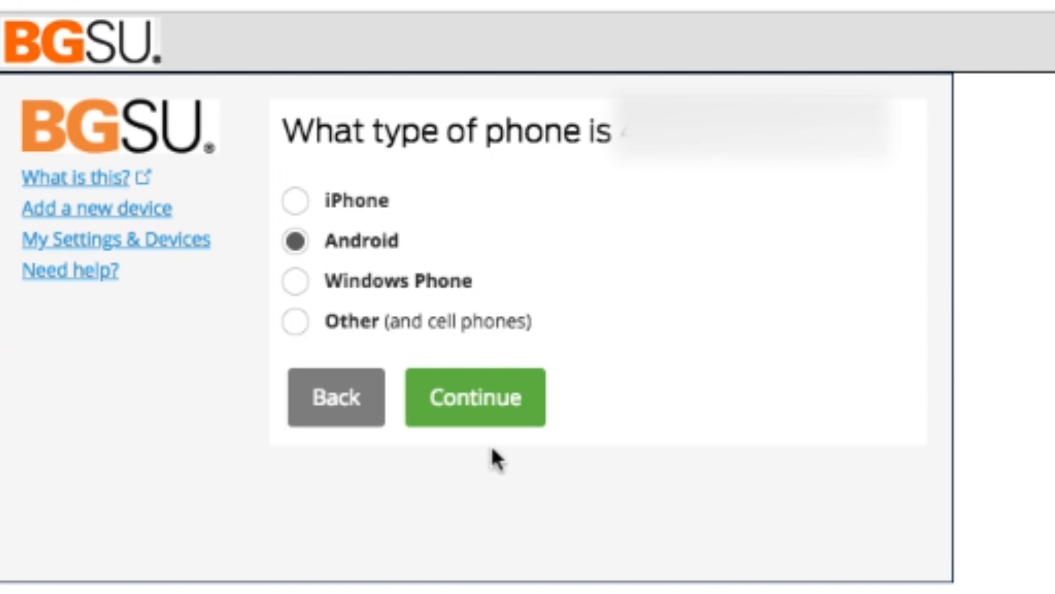
{"action": "left_click", "coordinate": [473, 398]}
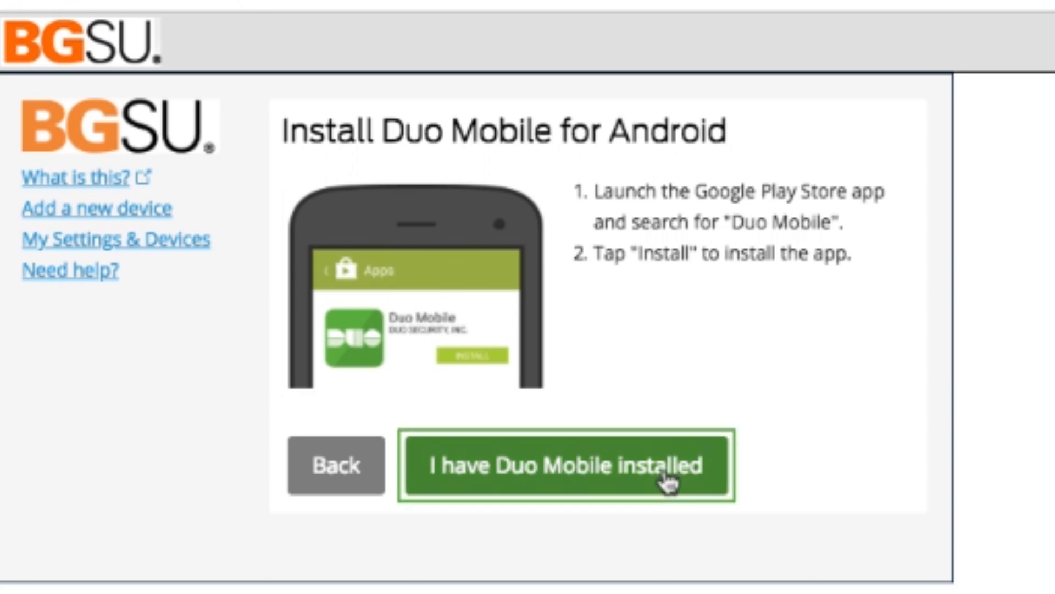
{"action": "left_click", "coordinate": [568, 466]}
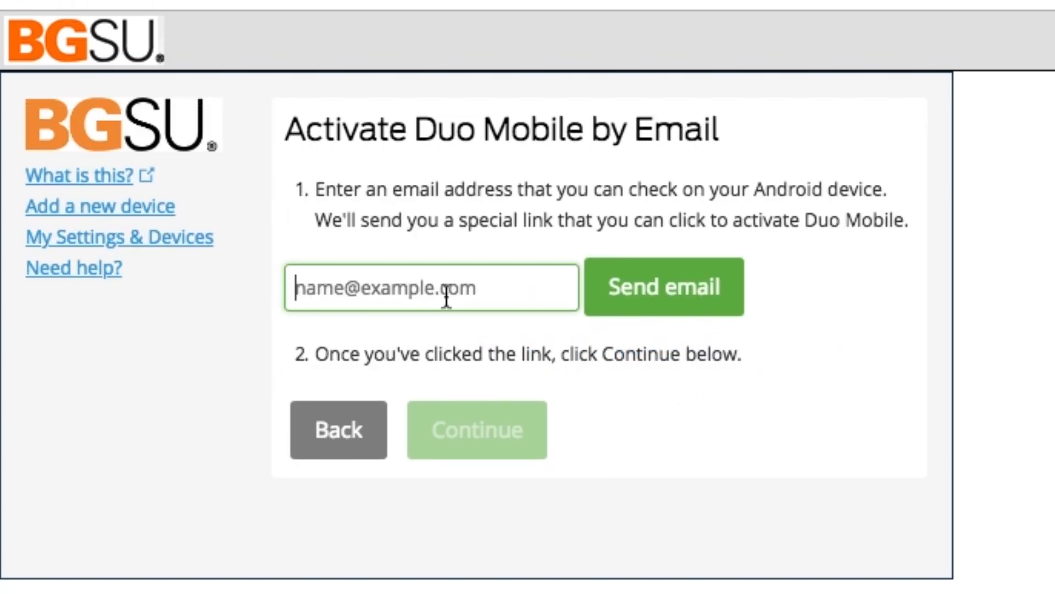
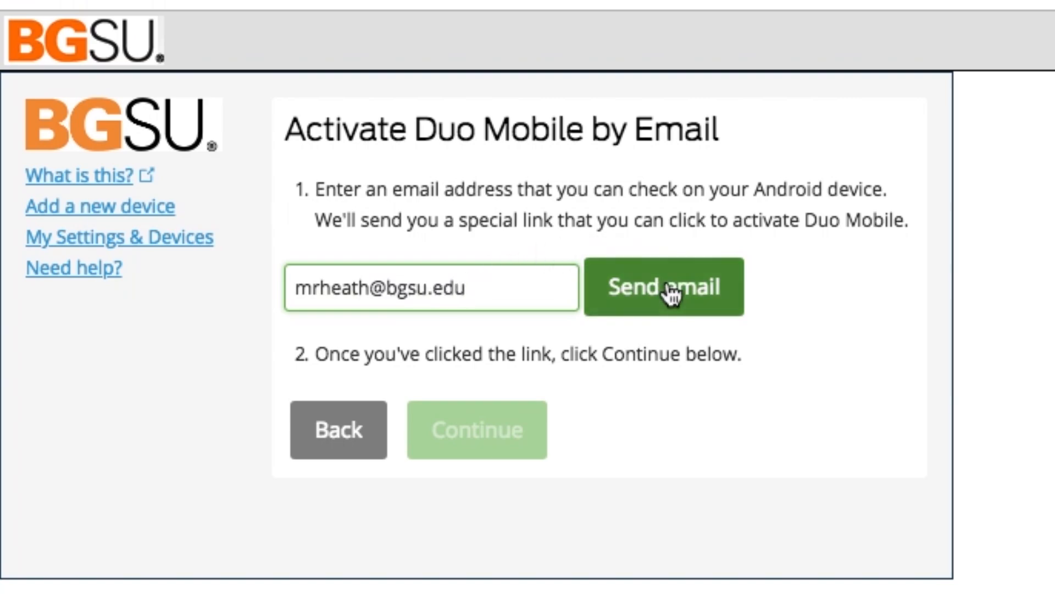
{"action": "left_click", "coordinate": [667, 288]}
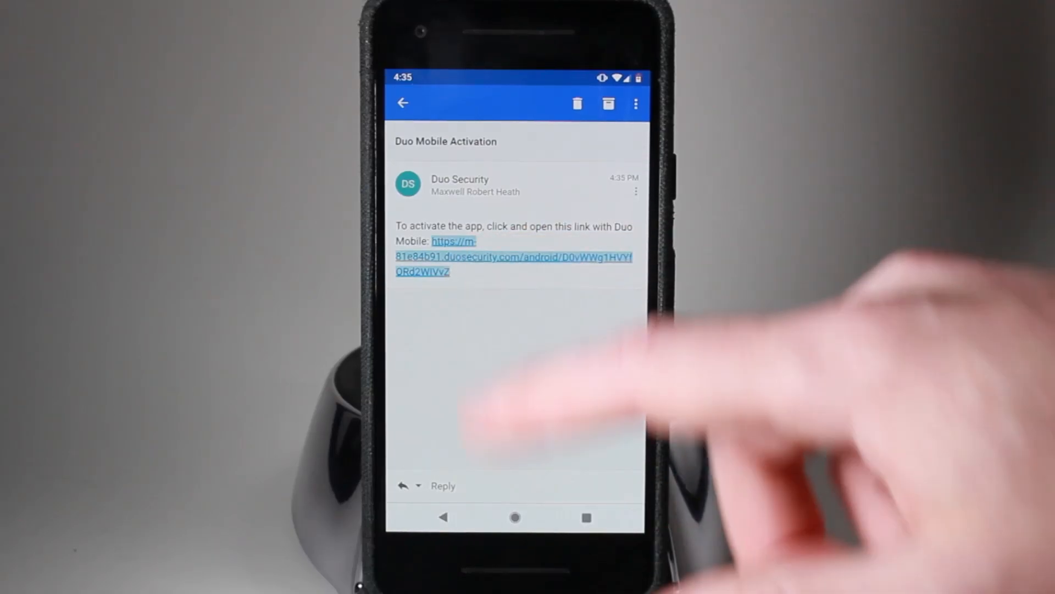
Tap the activation link in the Duo Mobile Activation email
{"action": "left_click", "coordinate": [514, 256]}
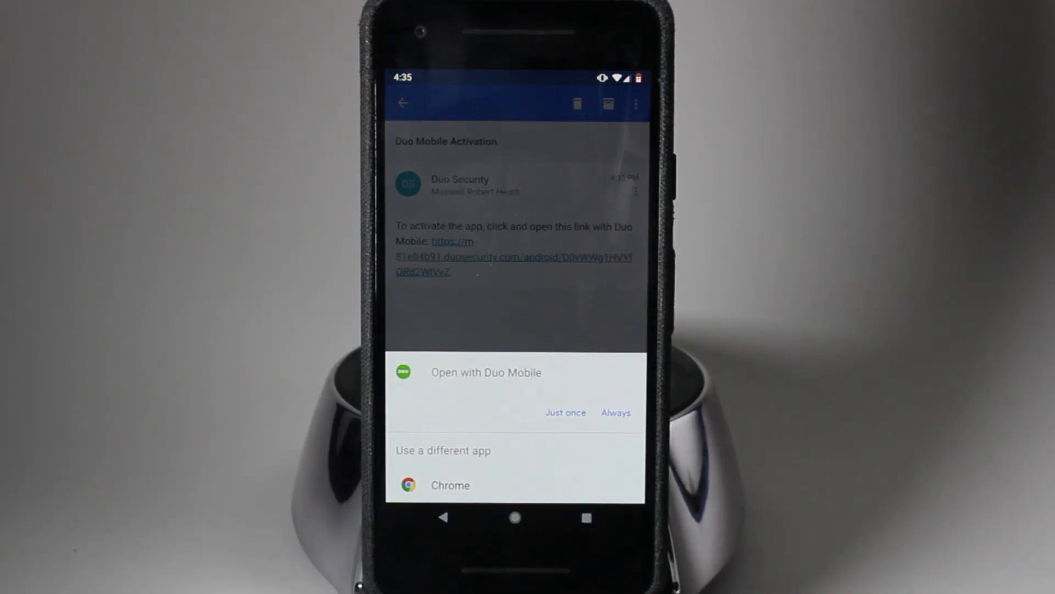